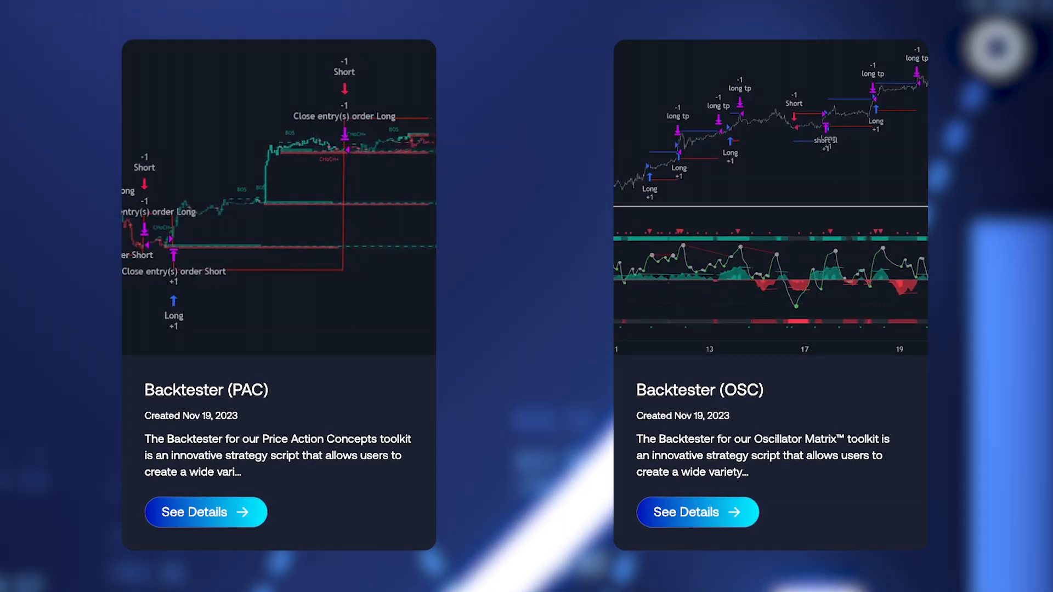
Step: Enable Smart Trail, bearish Trend Tracer and Neo Cloud as S&O short conditions, and apply
click(205, 512)
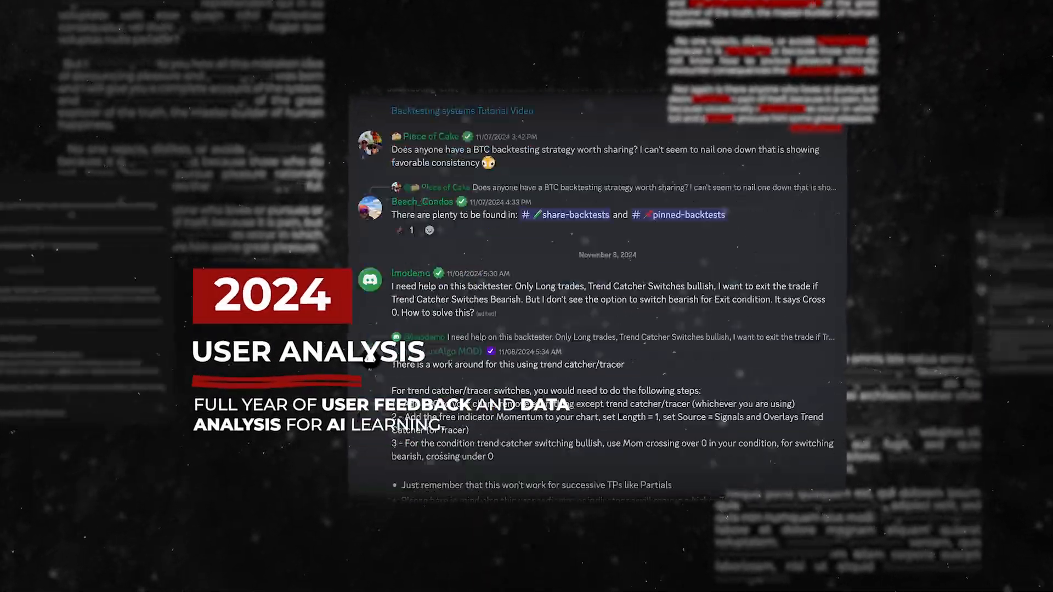
scroll(down, 3)
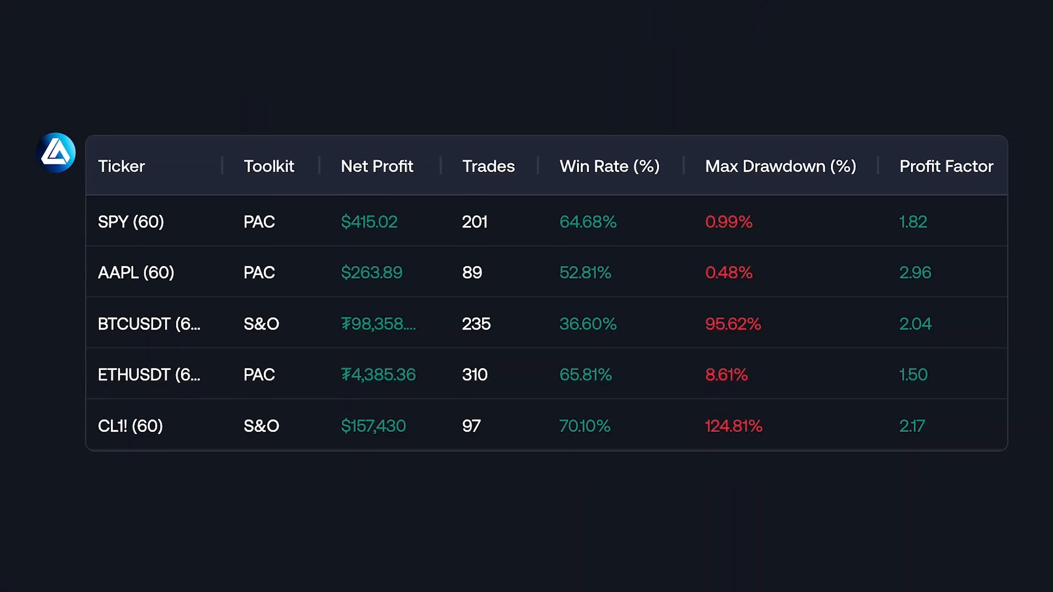
click(604, 163)
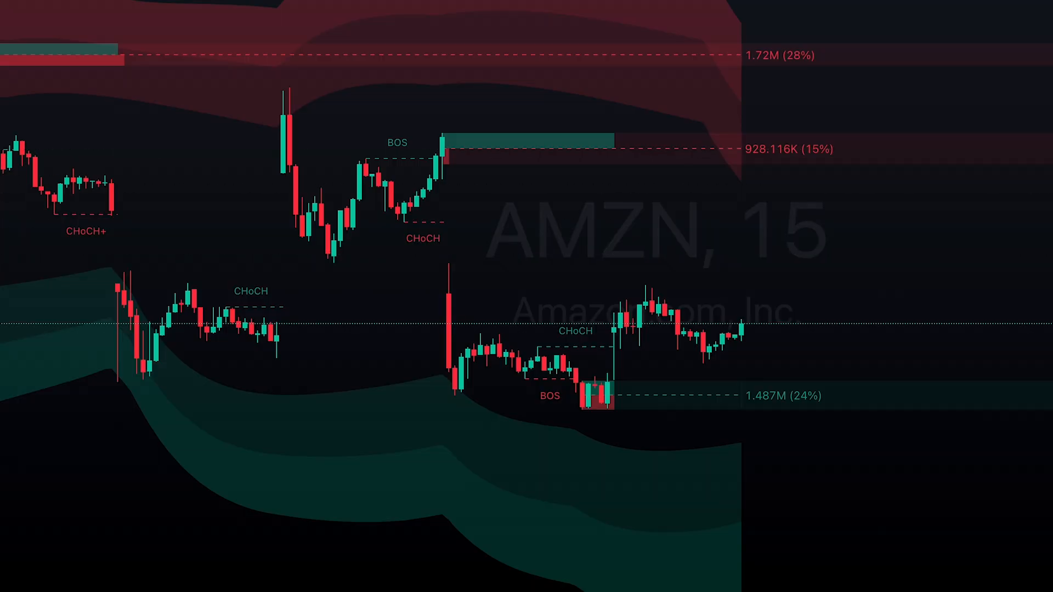
mouse_move(460, 388)
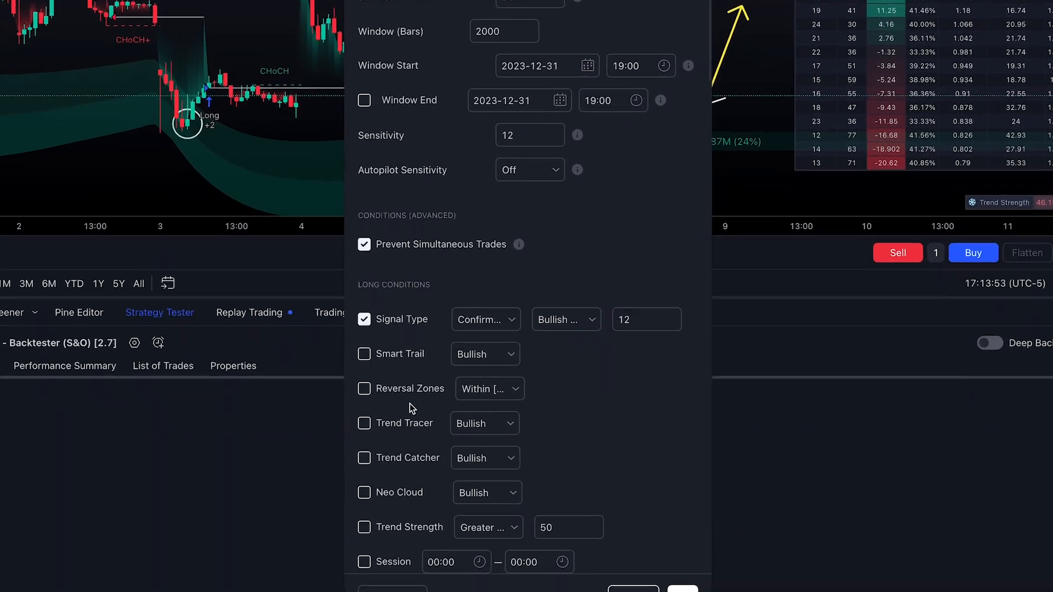
scroll(down, 3)
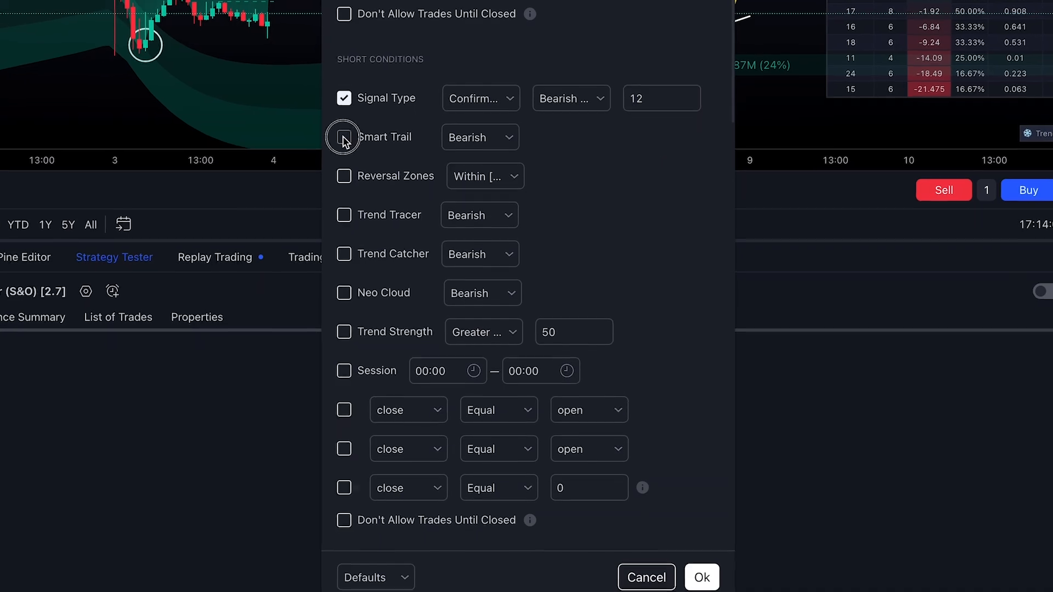
click(343, 137)
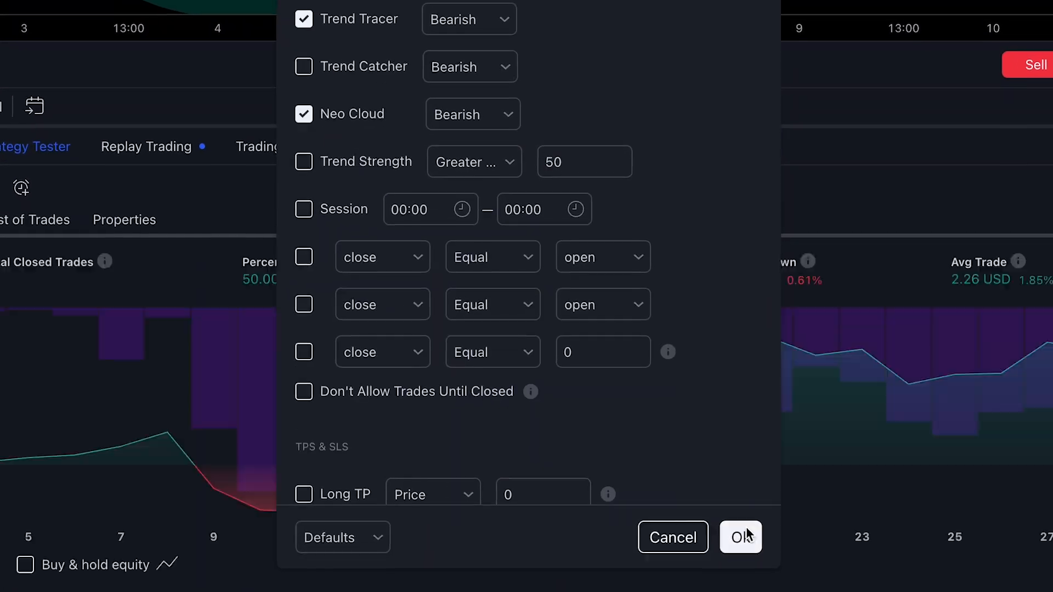
click(741, 538)
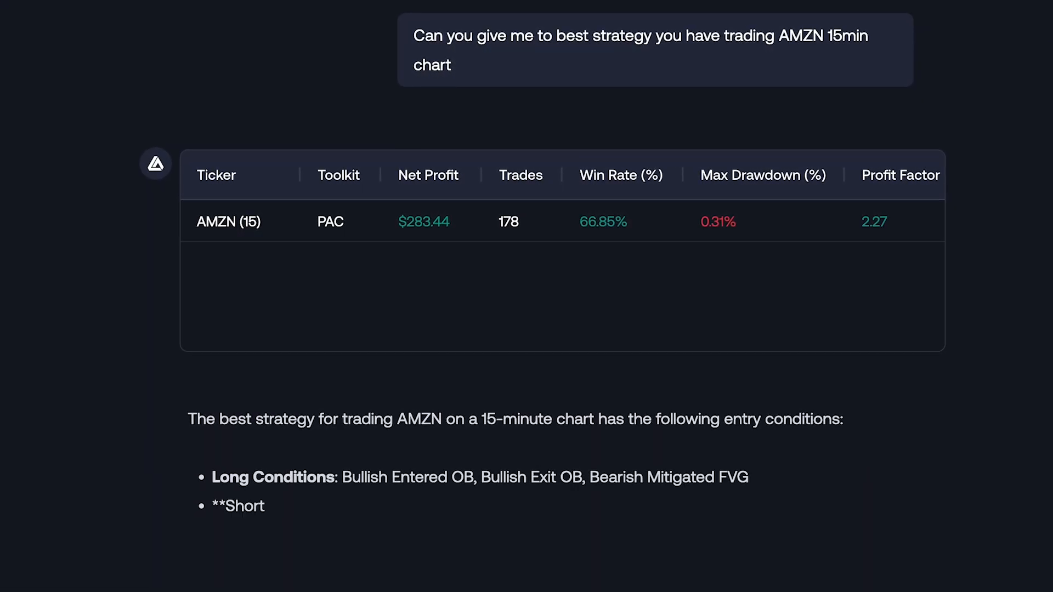
Step: Request an Amazon range-breakout retest strategy with win rate above 60% using the trend
text(The Amaz)
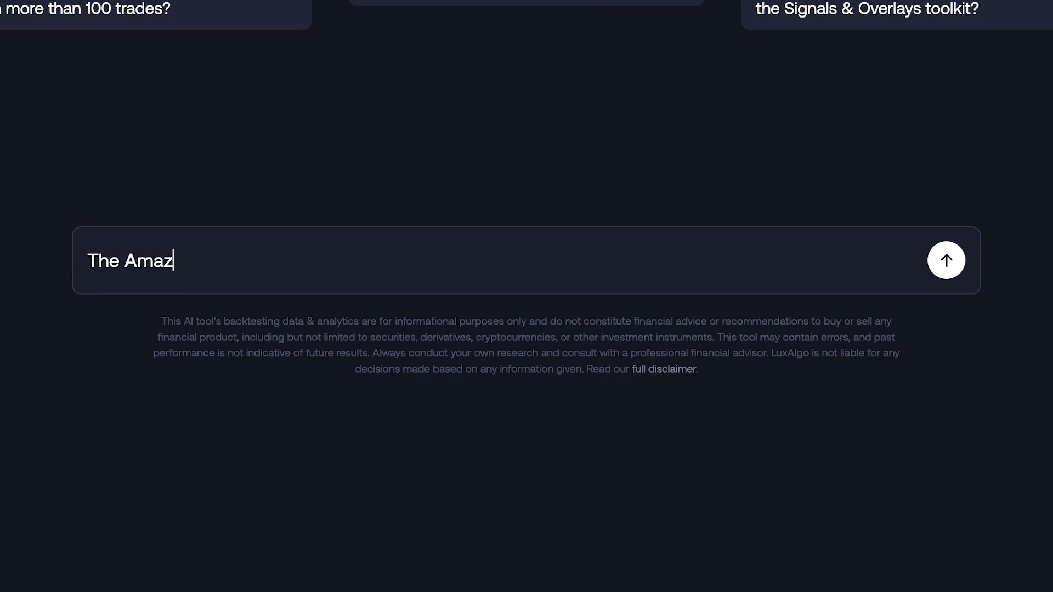
text(on stock has broken out of a range a)
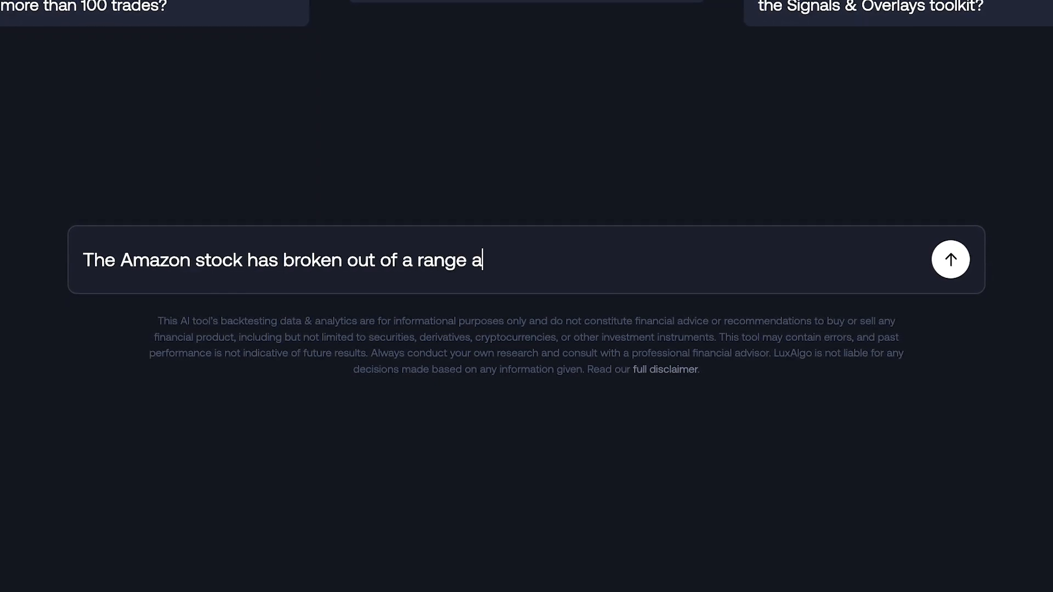
text(nd is now retesting the high of that)
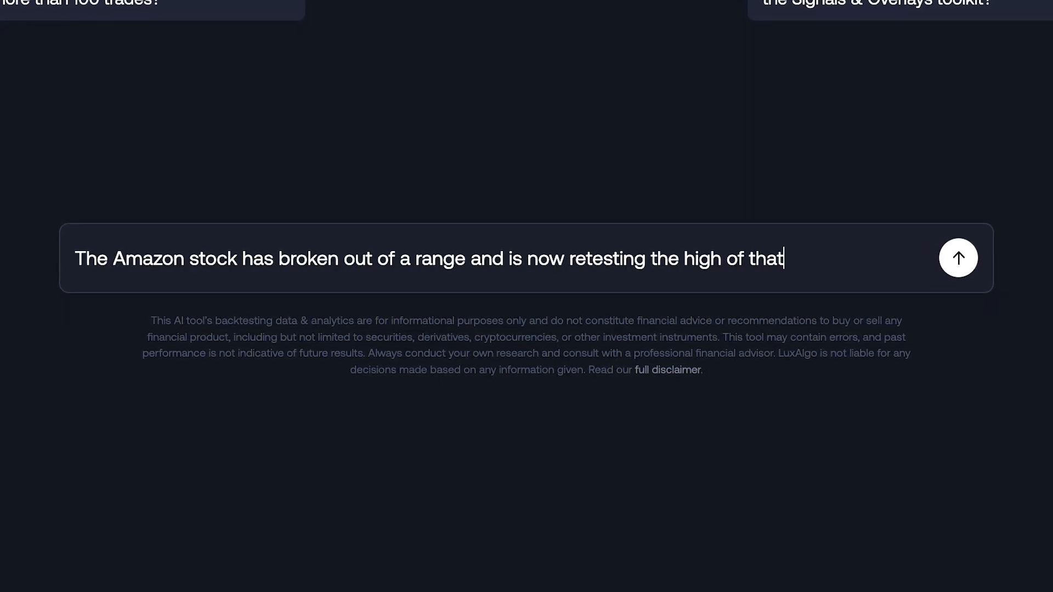
text(range. I want a strategy with a win)
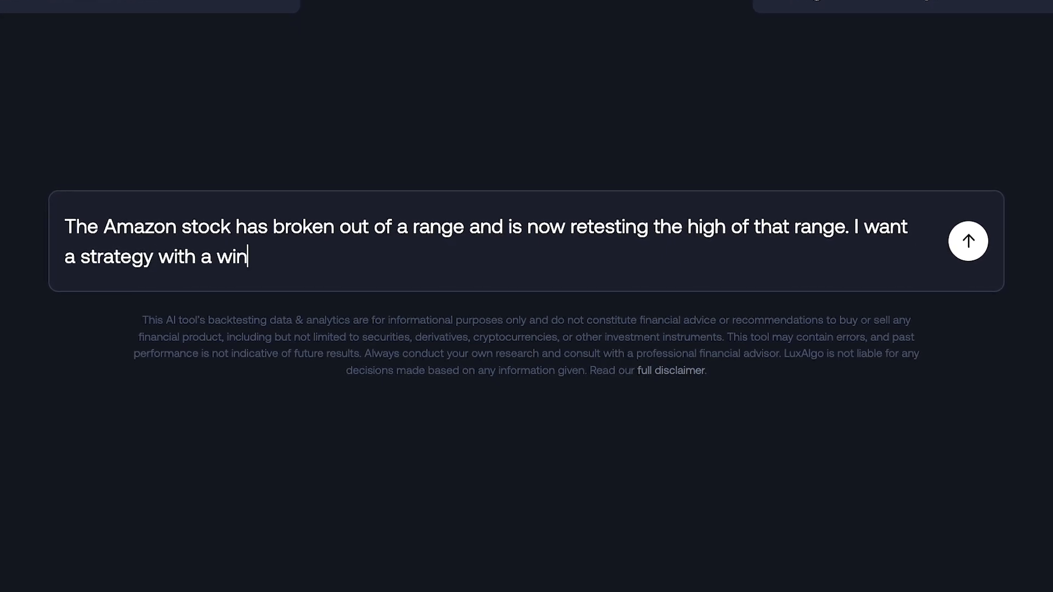
text(rate above 60% that uses the trend)
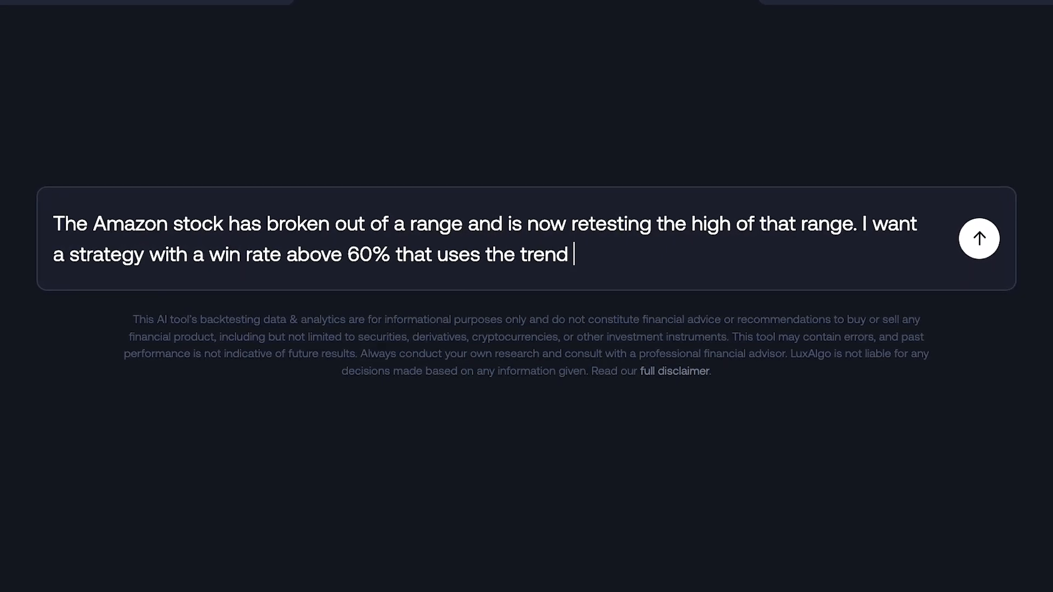
click(979, 238)
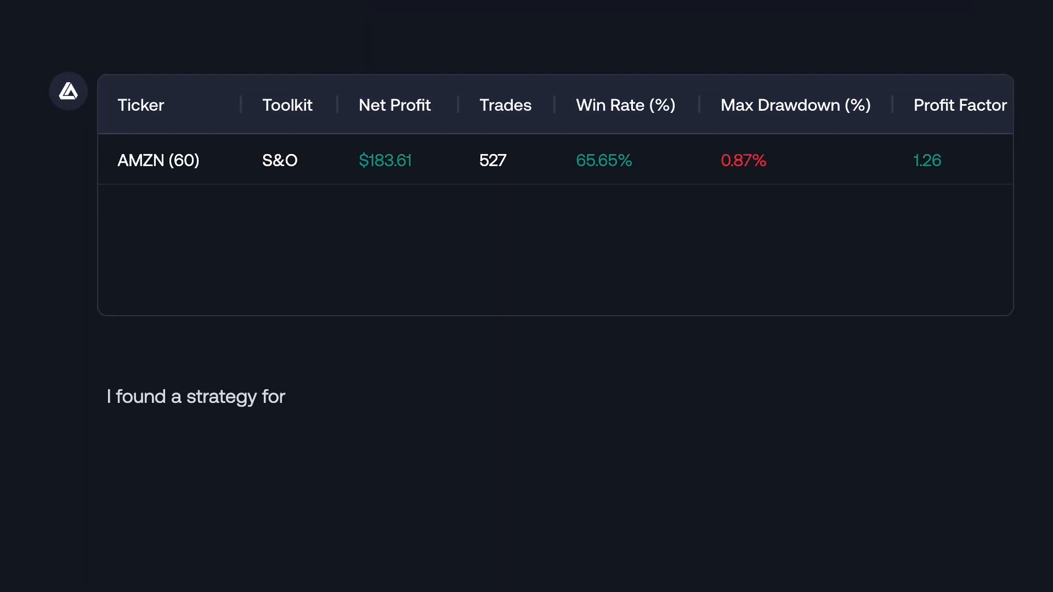
Step: Review the AMZN (60) S&O result and ask which sensitivity value is used
scroll(down, 3)
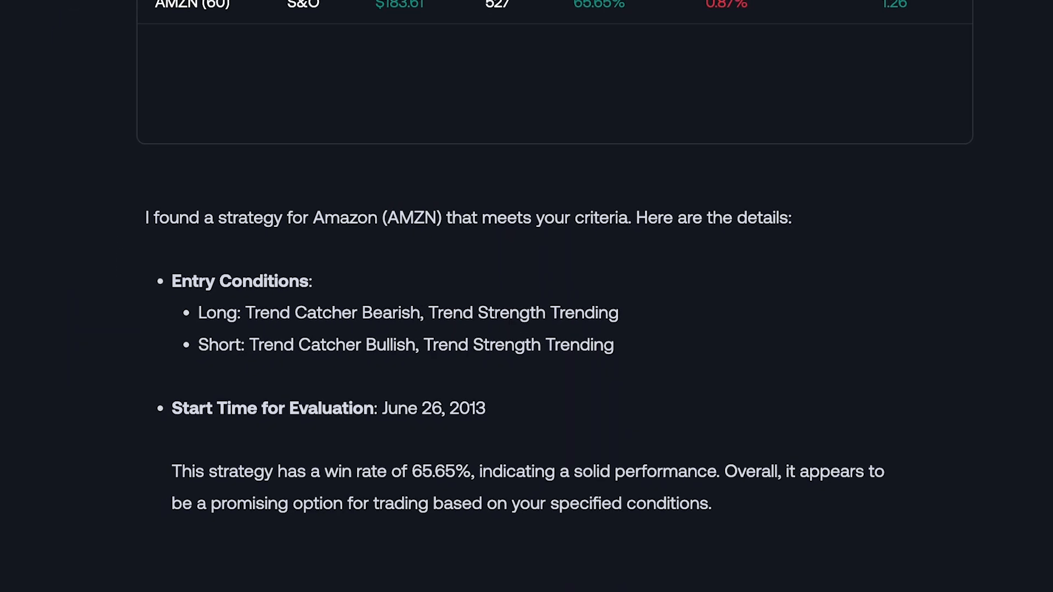
scroll(up, 3)
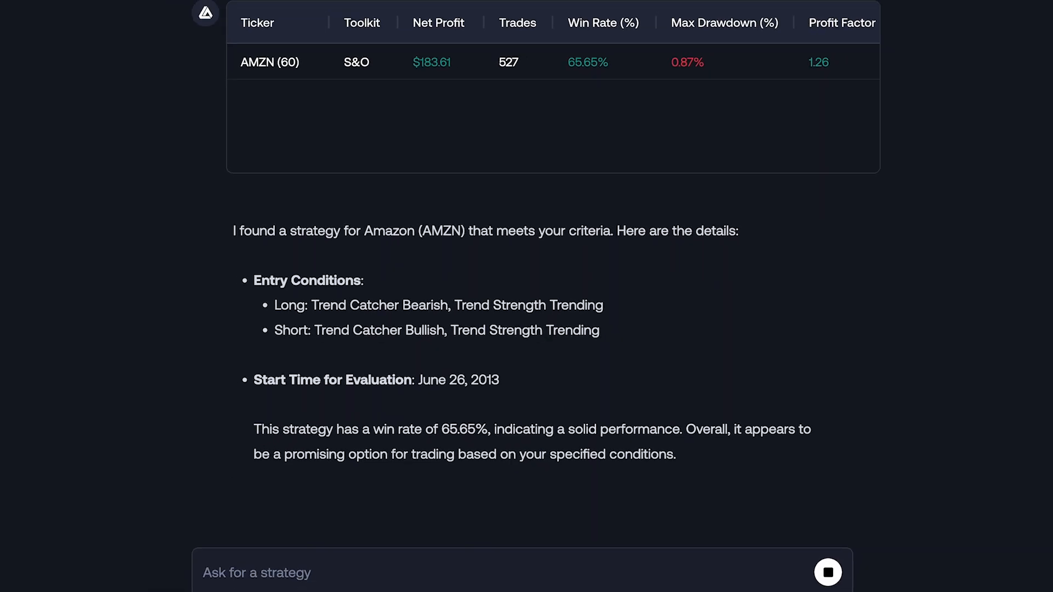
scroll(down, 3)
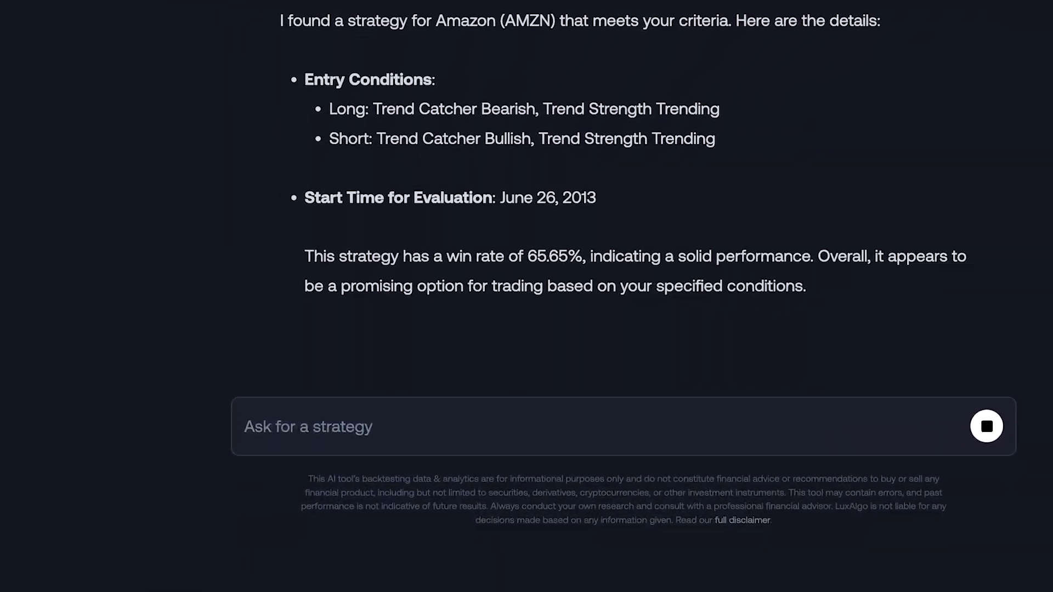
text(What)
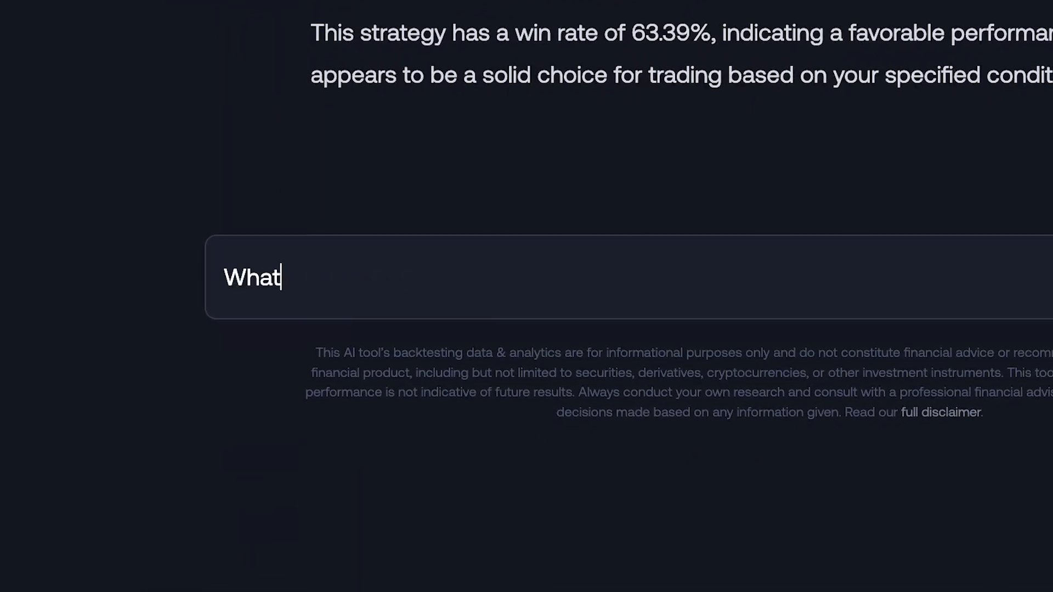
key(Return)
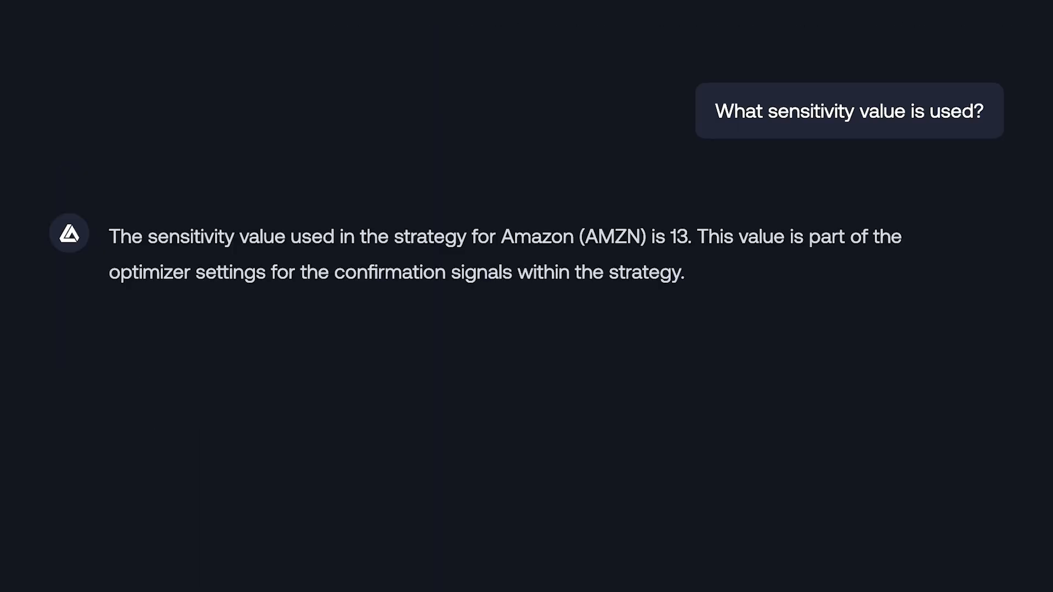
text(What are the exact entry and exit conditions?)
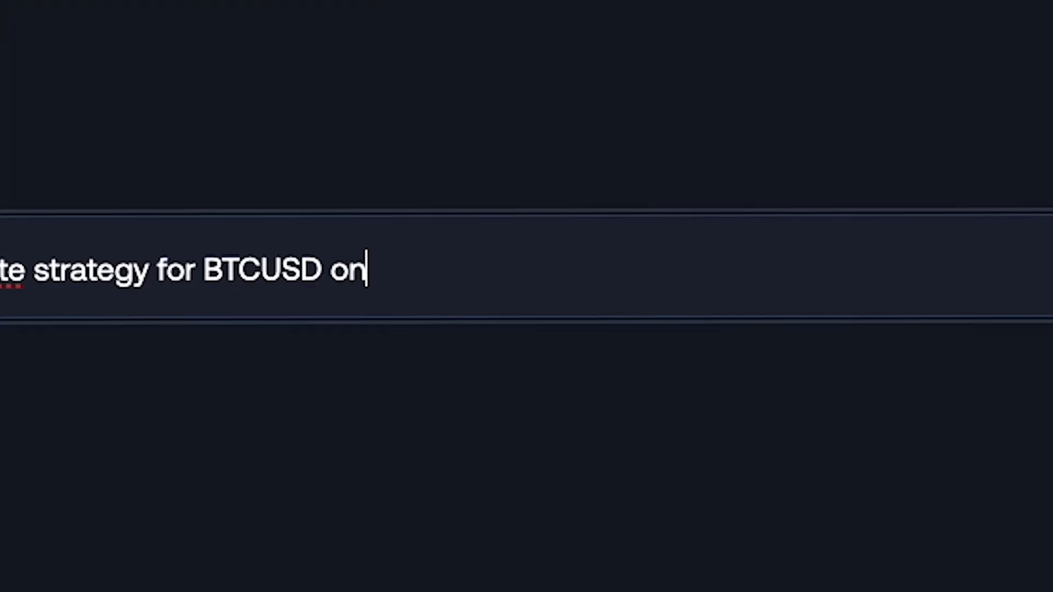
Step: Ask for the best profit factor BTCUSDT 5-minute strategy, yielding 2.31 profit factor, 93.75% win rate
text(5 minute chart that uses o)
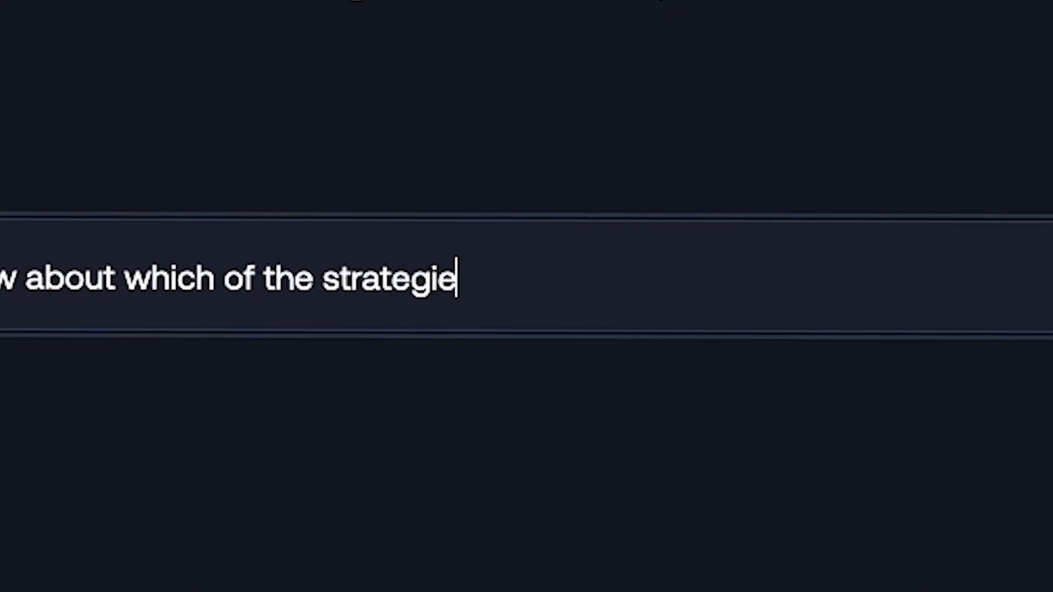
key(Return)
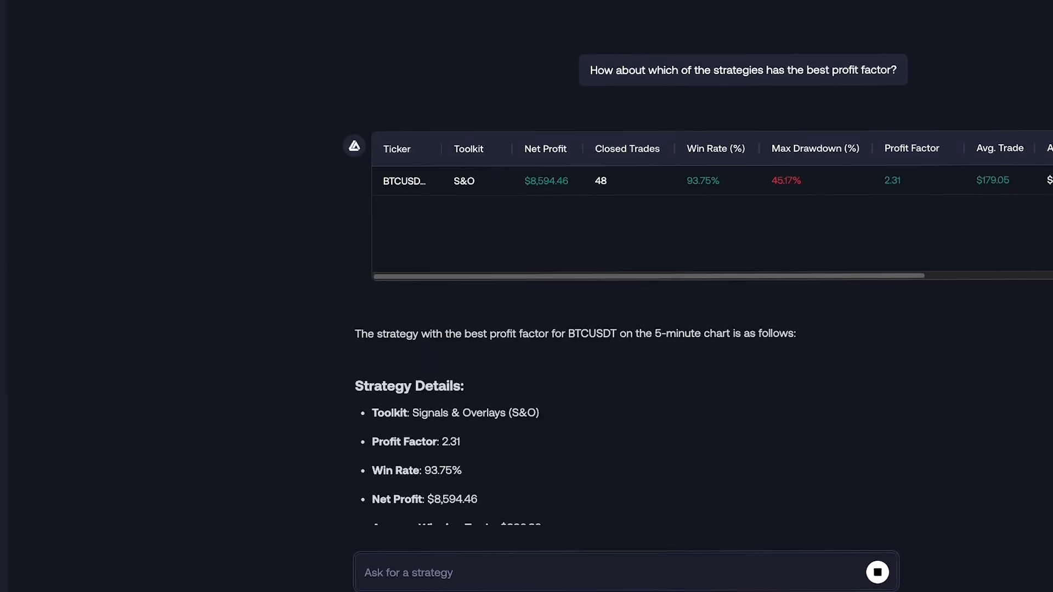
scroll(down, 3)
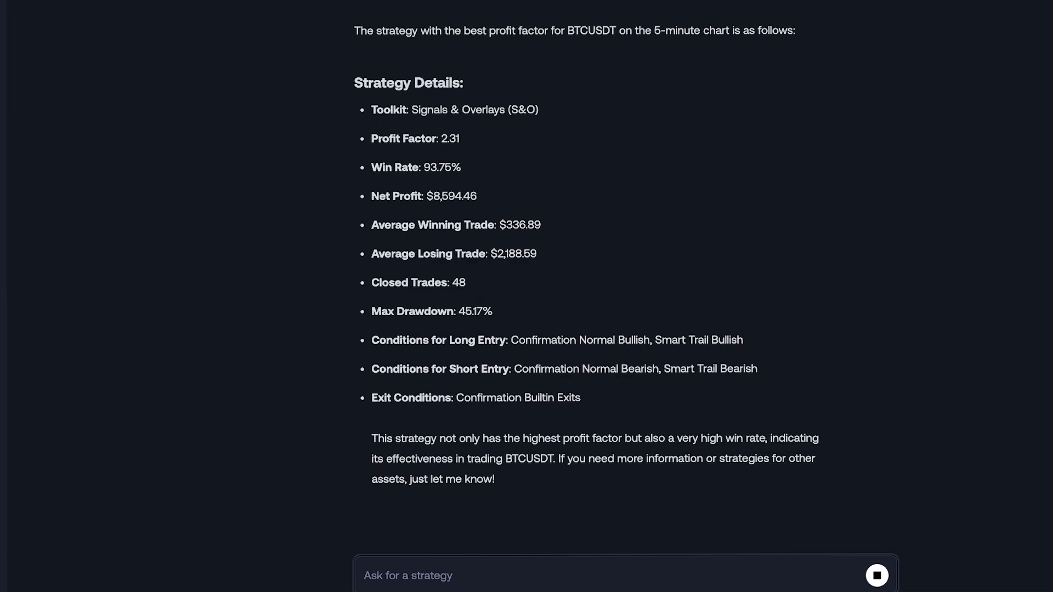
text(What about compl)
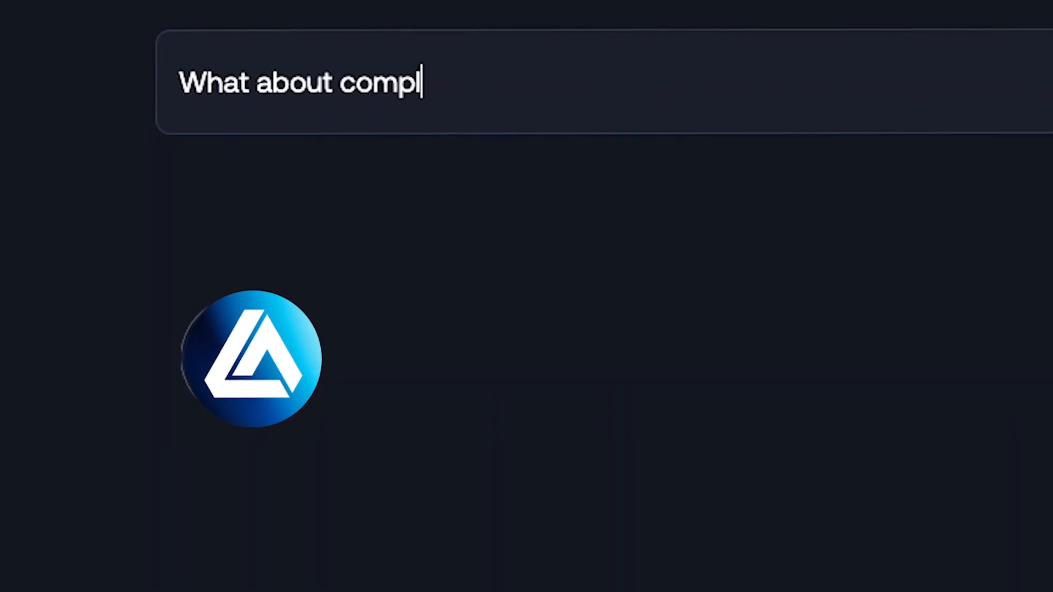
Step: Ask for the best profit factor strategy across futures and review the CL1! 9.09 table
text(What is the best profit factor)
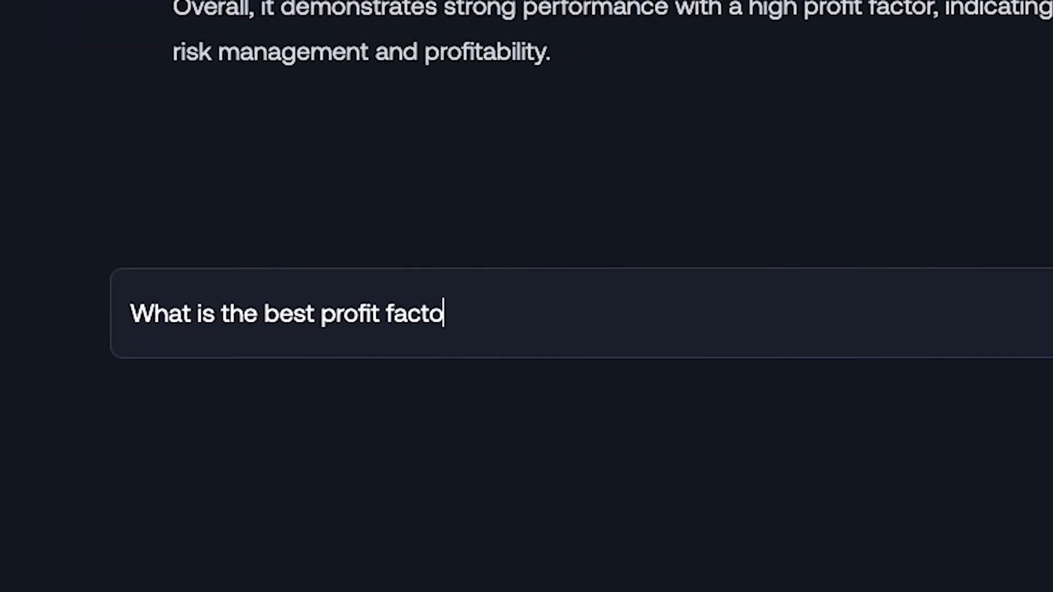
text(r strategy across any futures ticker b)
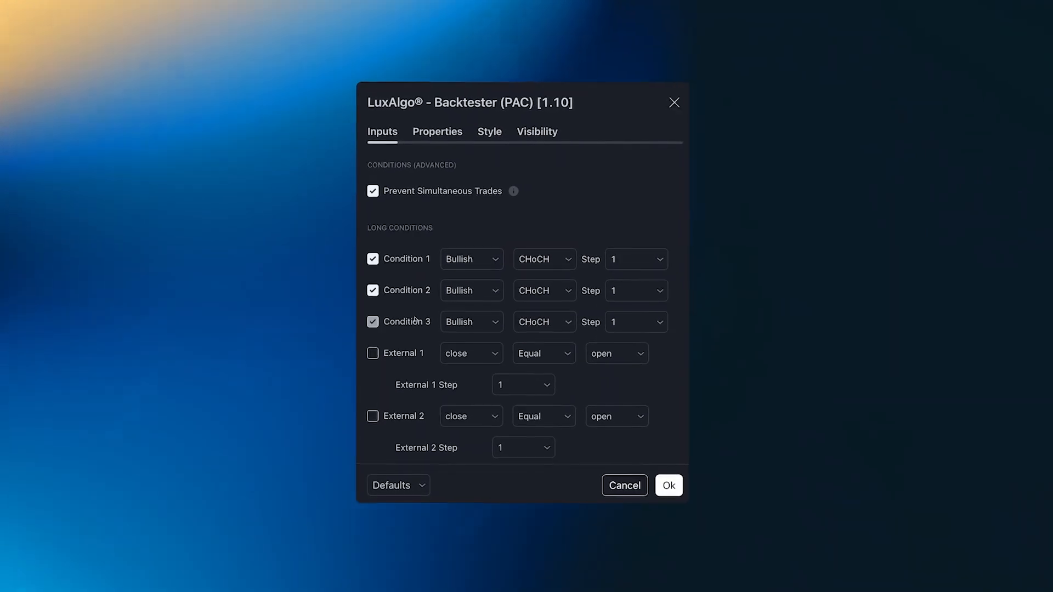
click(648, 287)
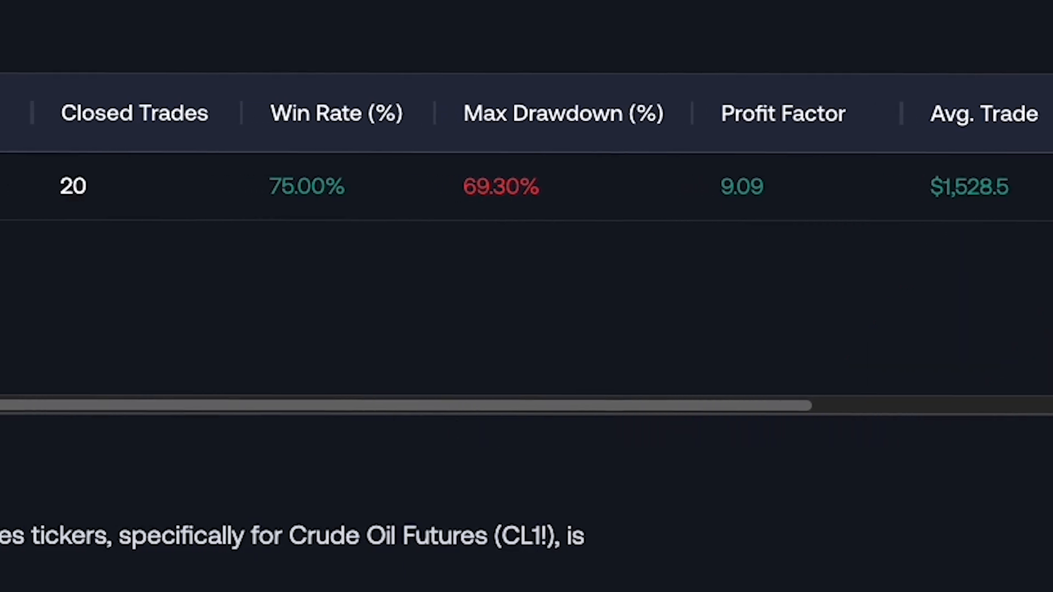
scroll(left, 3)
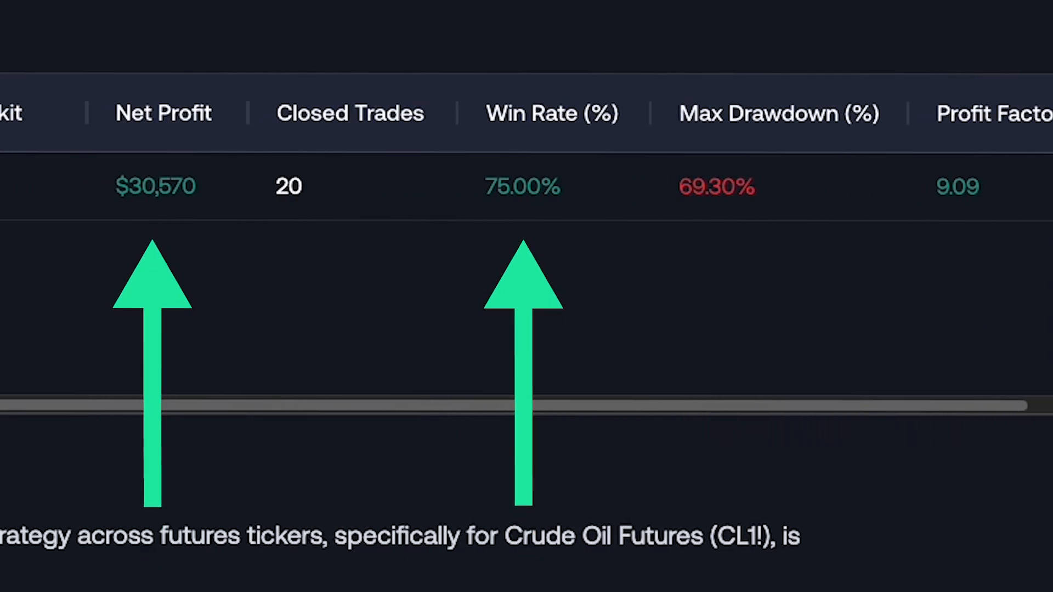
Step: Ask 'Which asset is more volatile, Bitcoin or Solana?'
text(Which asse)
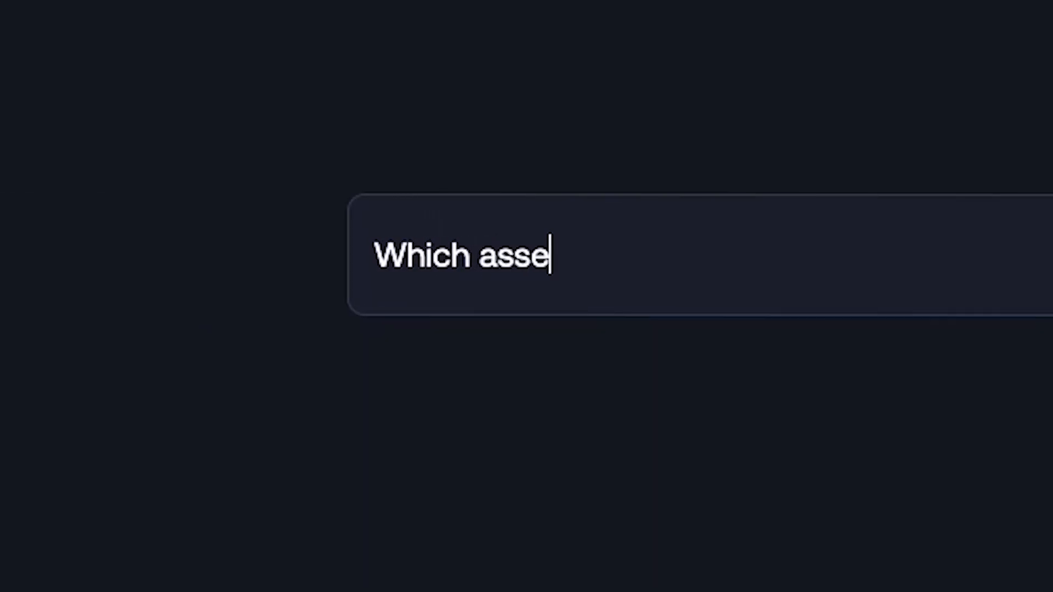
text(t is more volatile, Bitc)
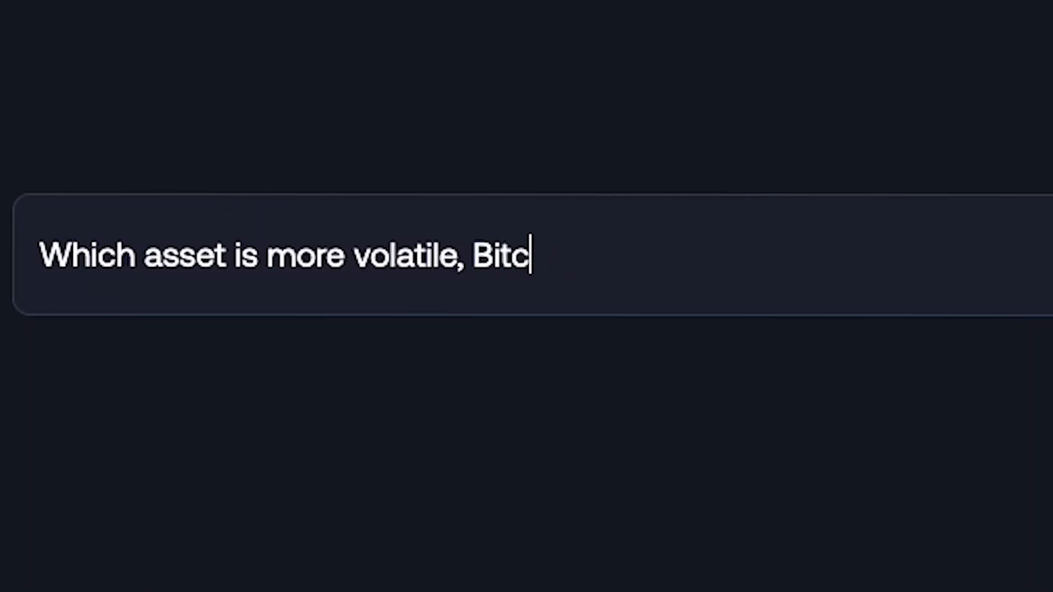
key(Return)
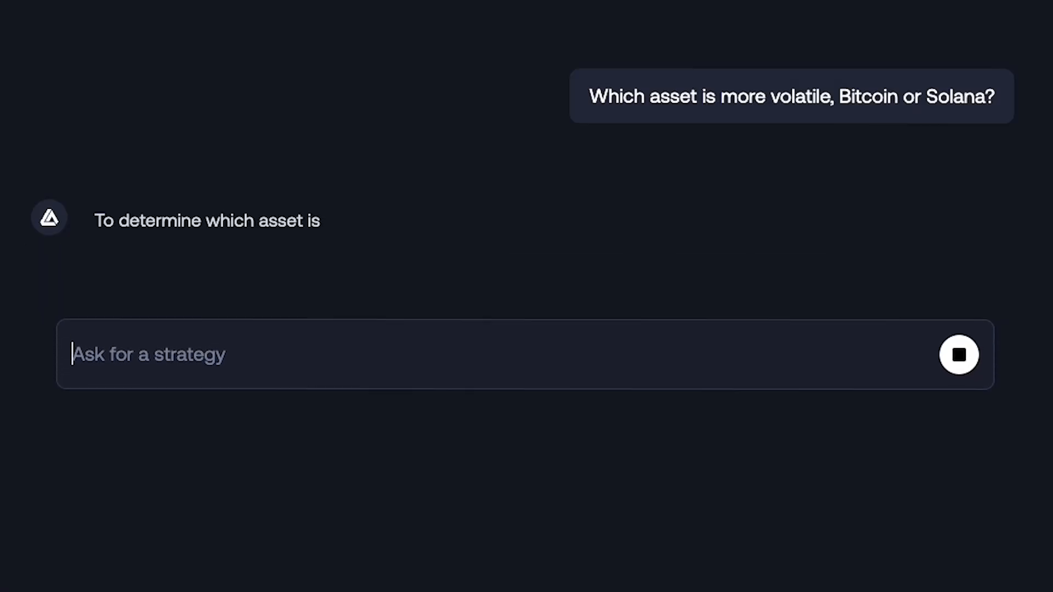